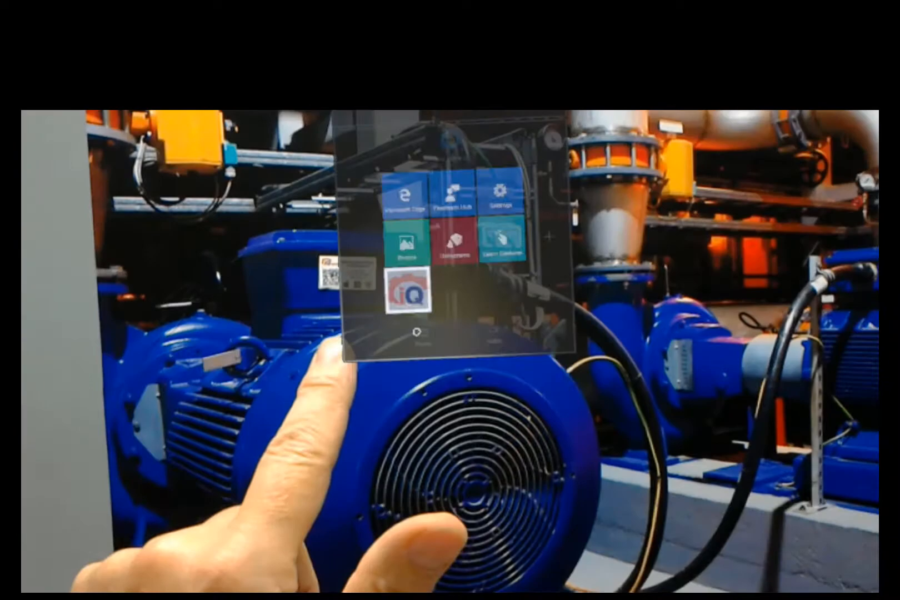
- Launch iQagent from its HoloLens Start menu tile
click(402, 293)
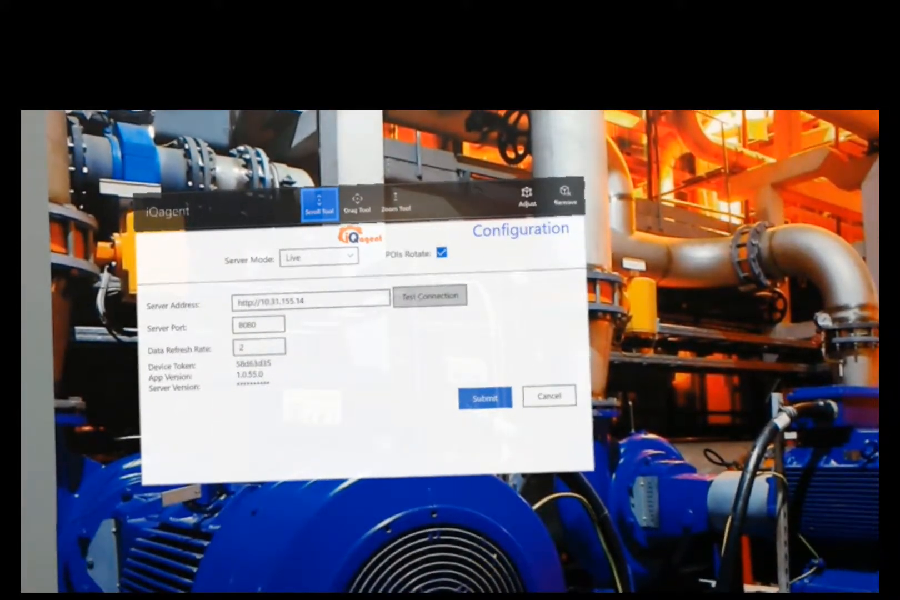
- Test the server connection, then change Server Mode from Live to Internal
click(430, 295)
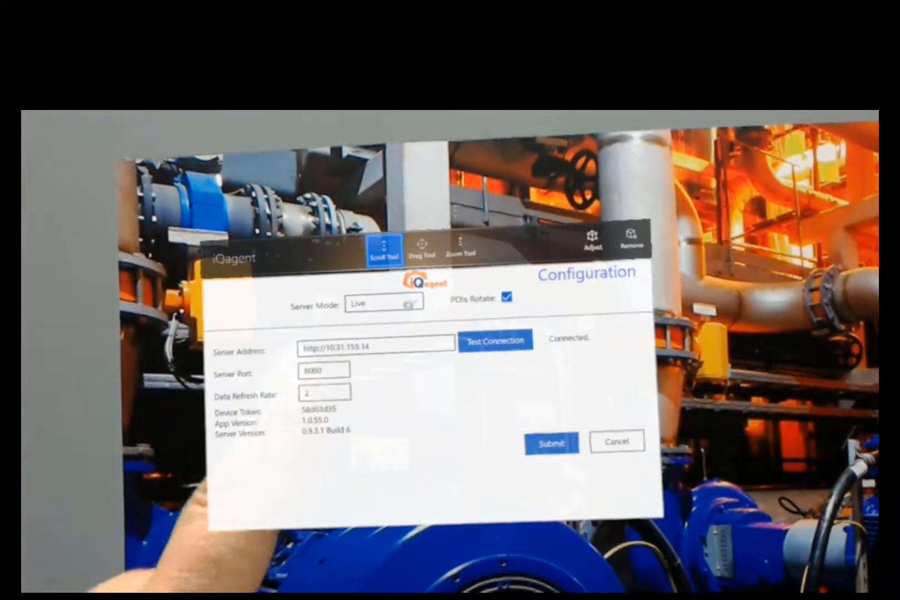
click(384, 301)
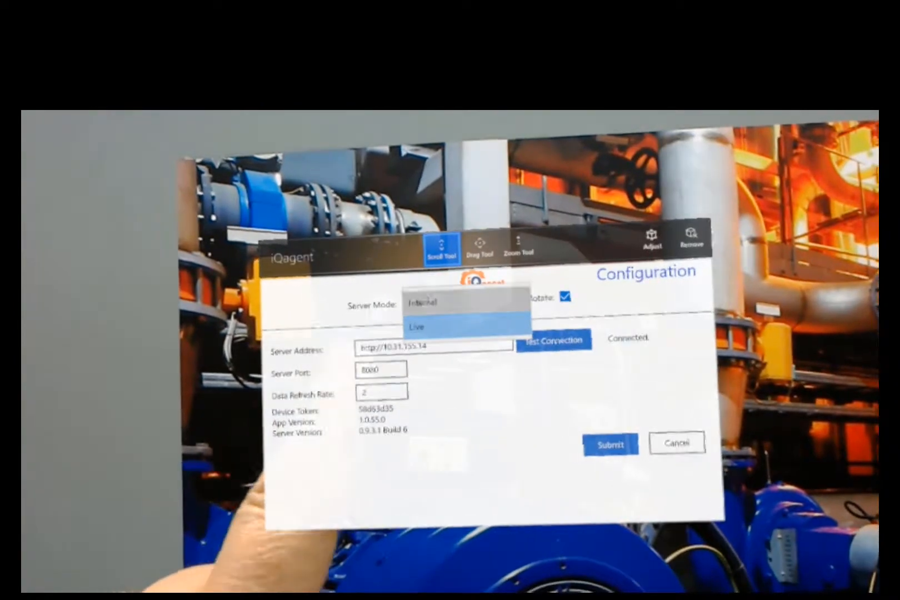
click(426, 302)
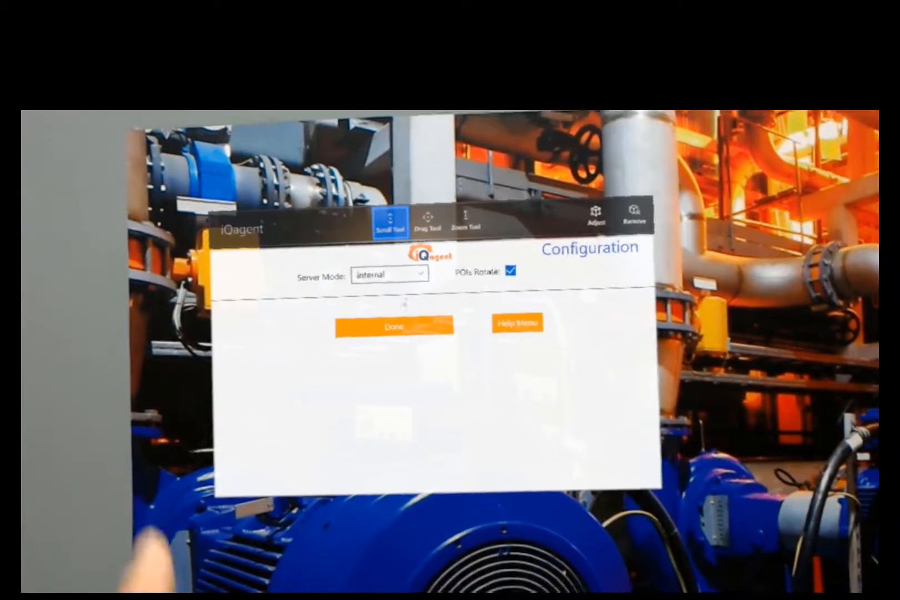
- Finish configuration with Done and open the Voice Commands help page
click(394, 326)
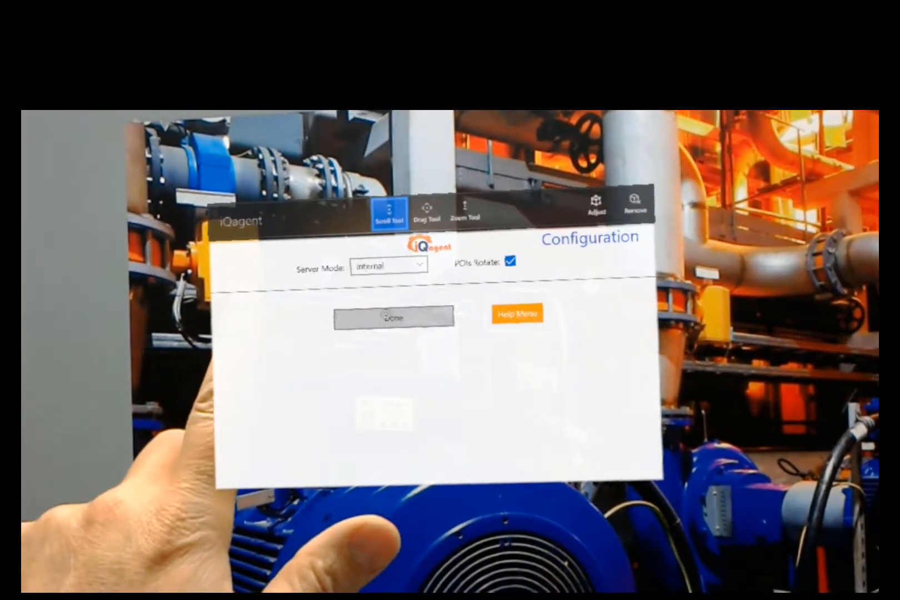
click(516, 314)
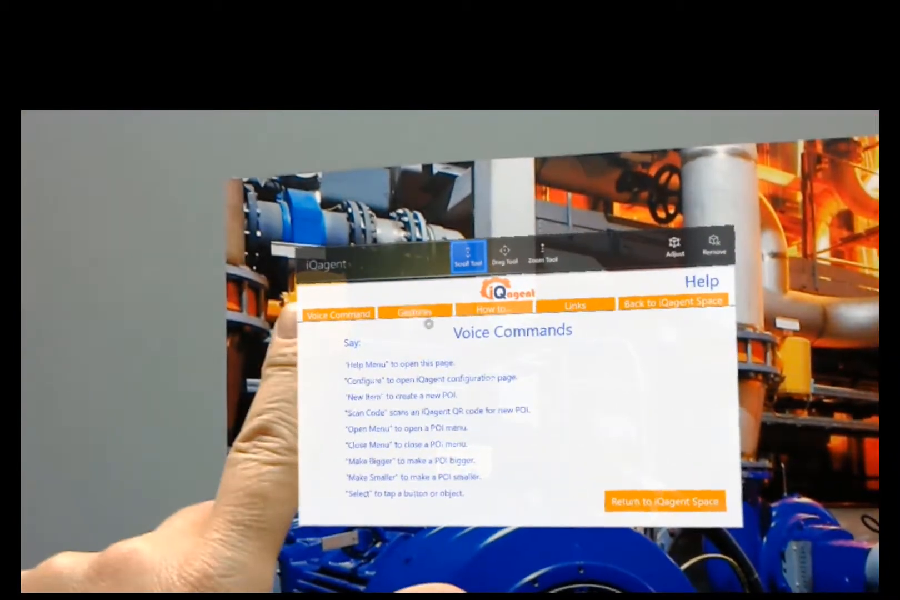
click(415, 310)
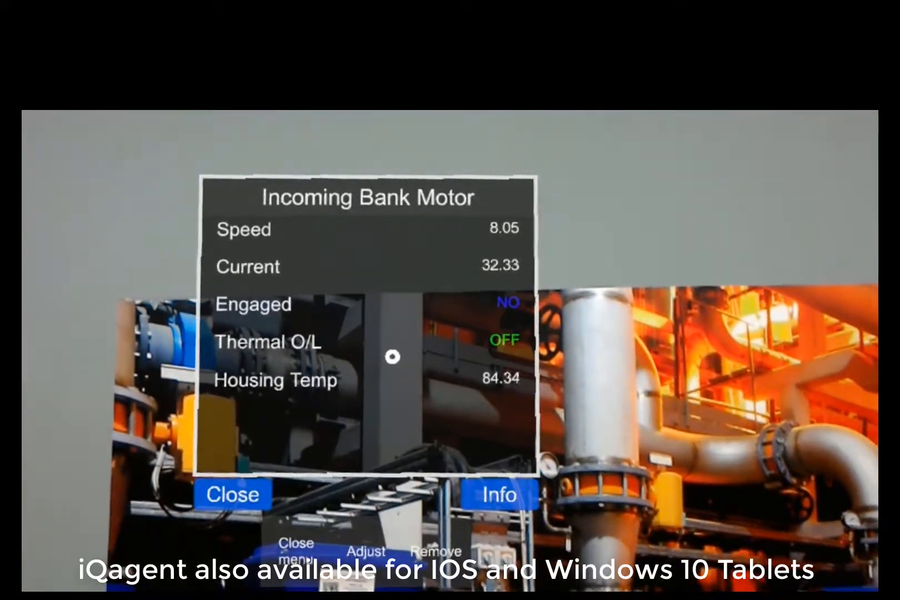
- Choose Adjust from the Incoming Bank Motor POI menu to reposition its marker
click(496, 495)
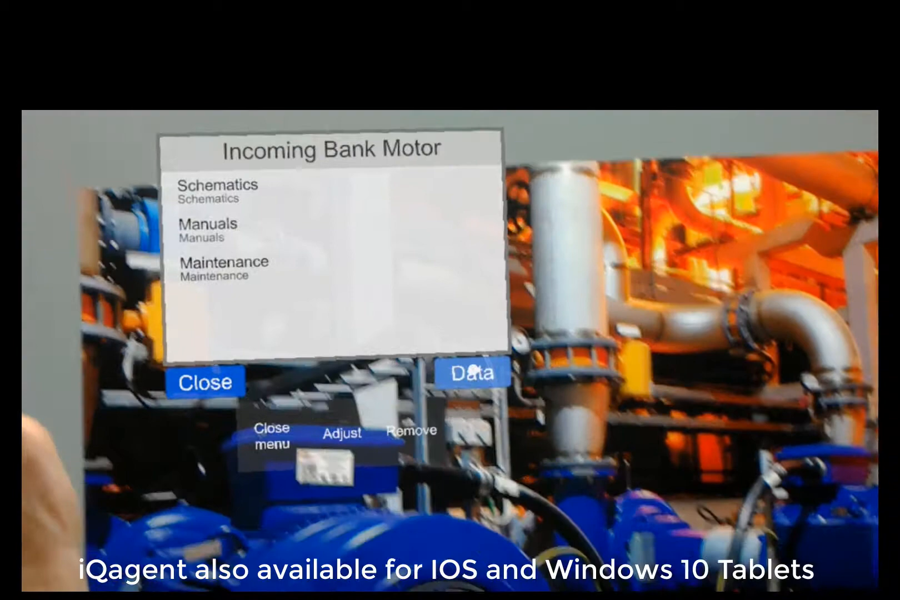
click(217, 191)
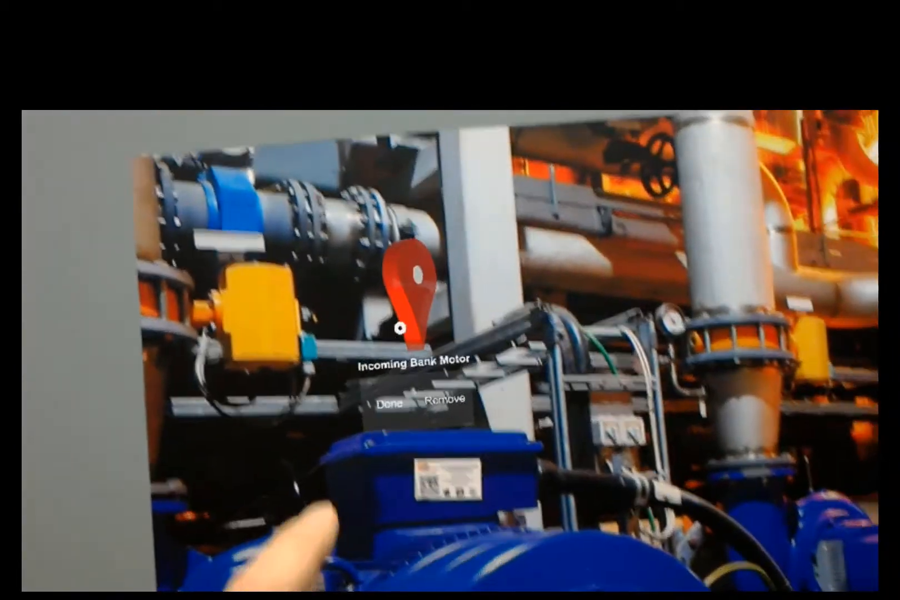
- Confirm the Incoming Bank Motor pin placement on the blue motor with Done
click(388, 402)
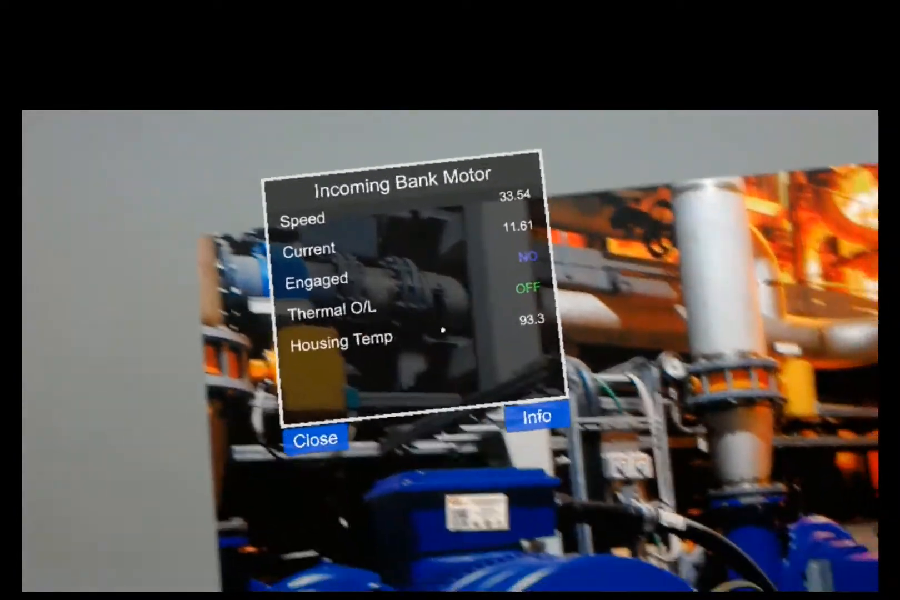
- Switch to the motor's documents, choose Schematics and launch the Motor Schematics file
click(535, 415)
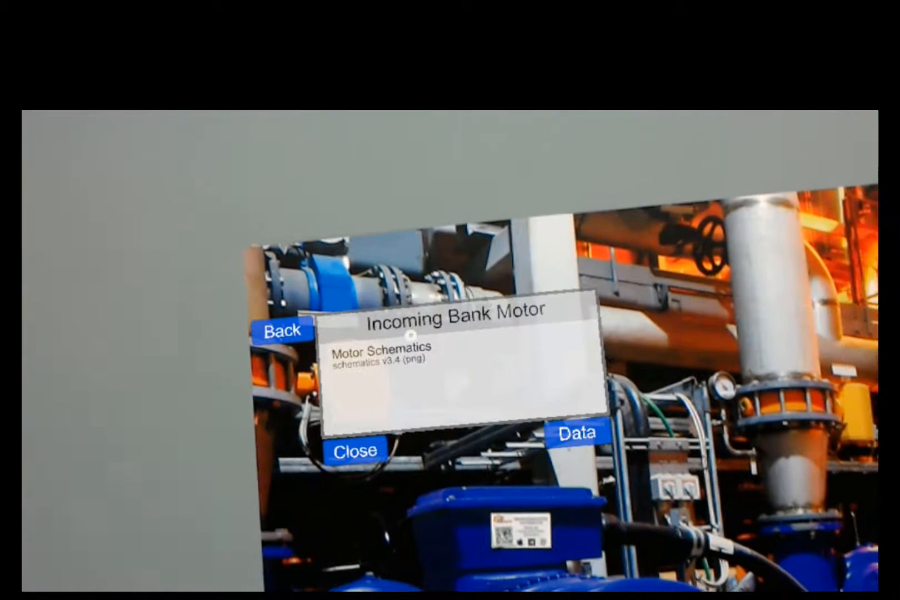
click(382, 347)
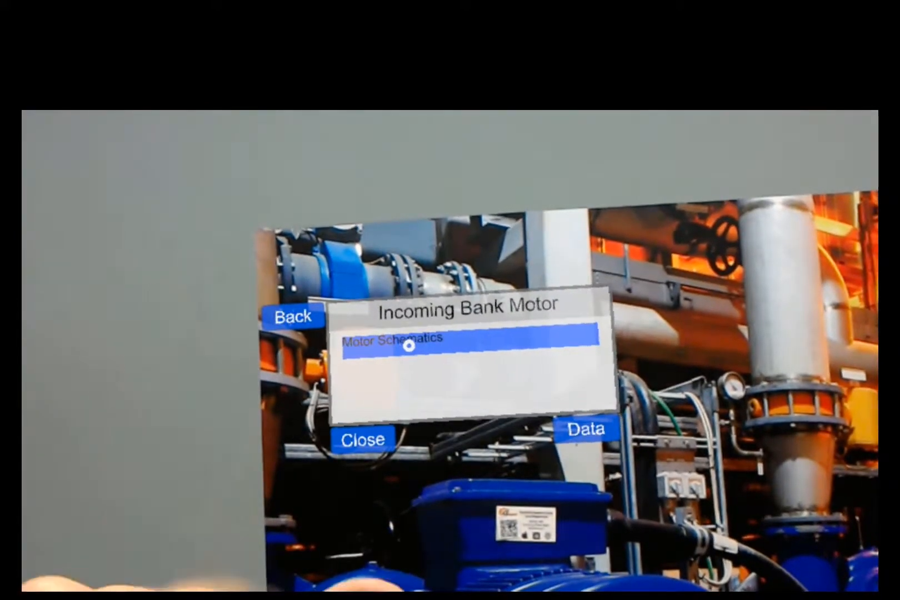
click(408, 338)
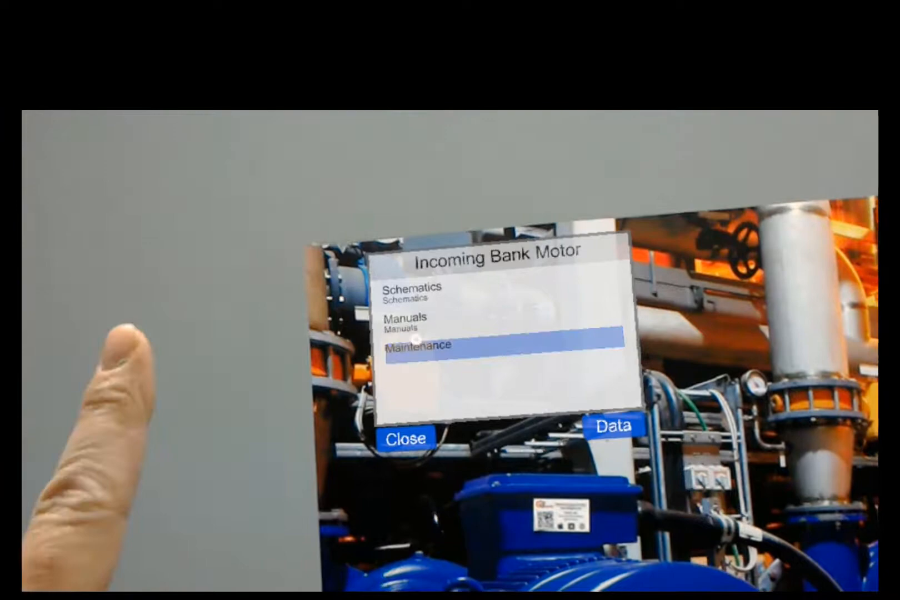
- Open the Incoming Bank Motor's Maintenance document category
click(419, 344)
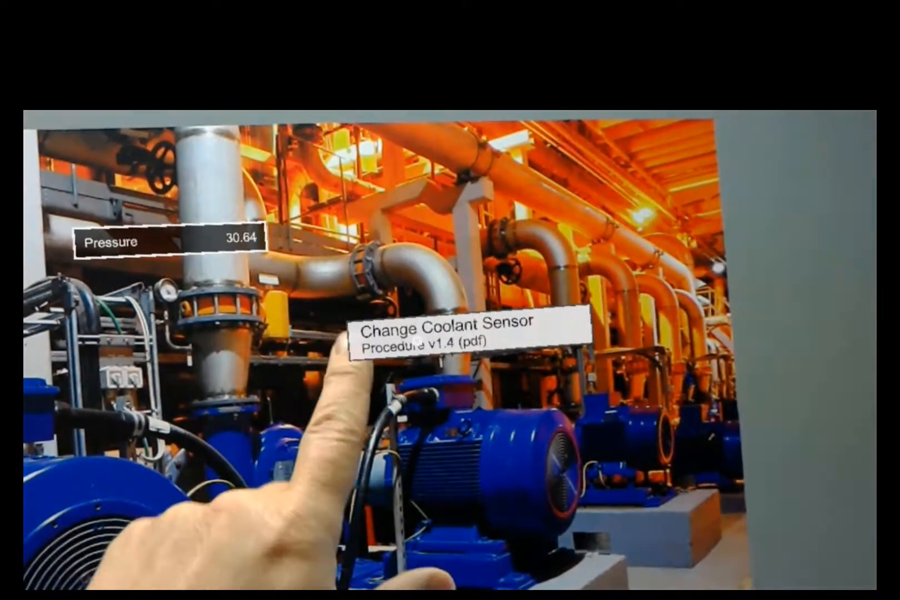
- Launch the Change Coolant Sensor procedure PDF from its floating link in Edge
click(445, 336)
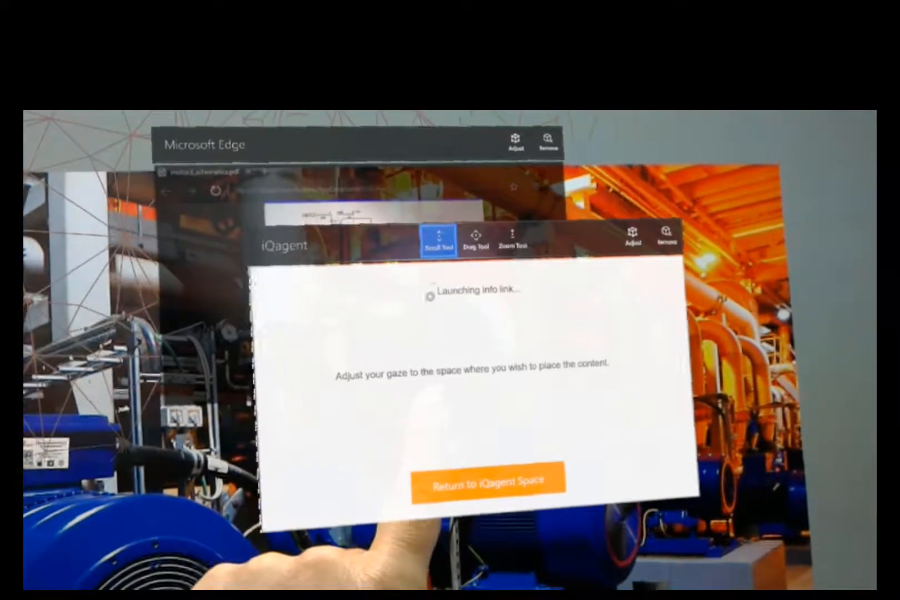